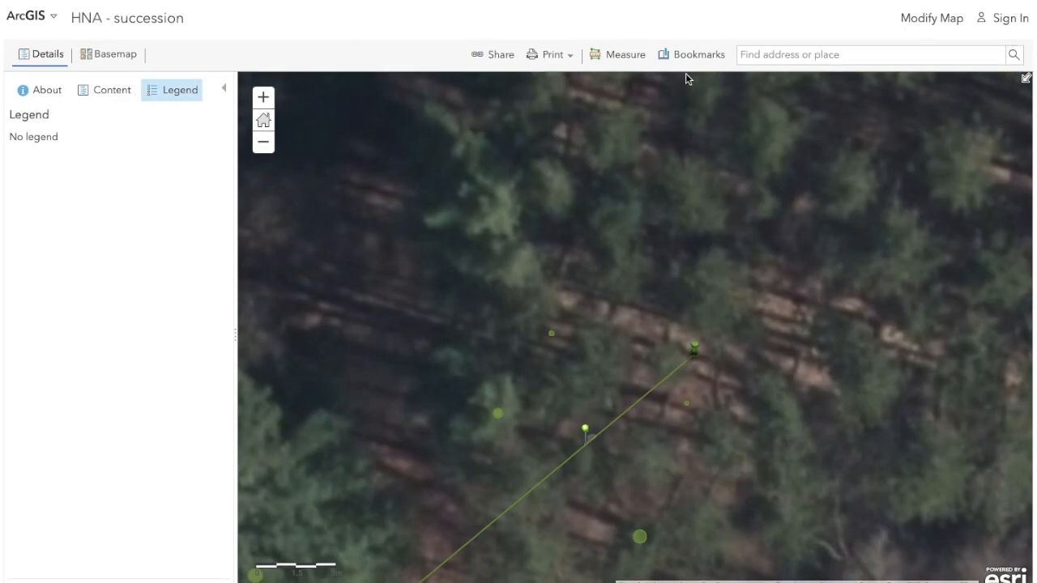
Jump to the HNA overview bookmark showing the pond, buildings and all transects.
click(690, 55)
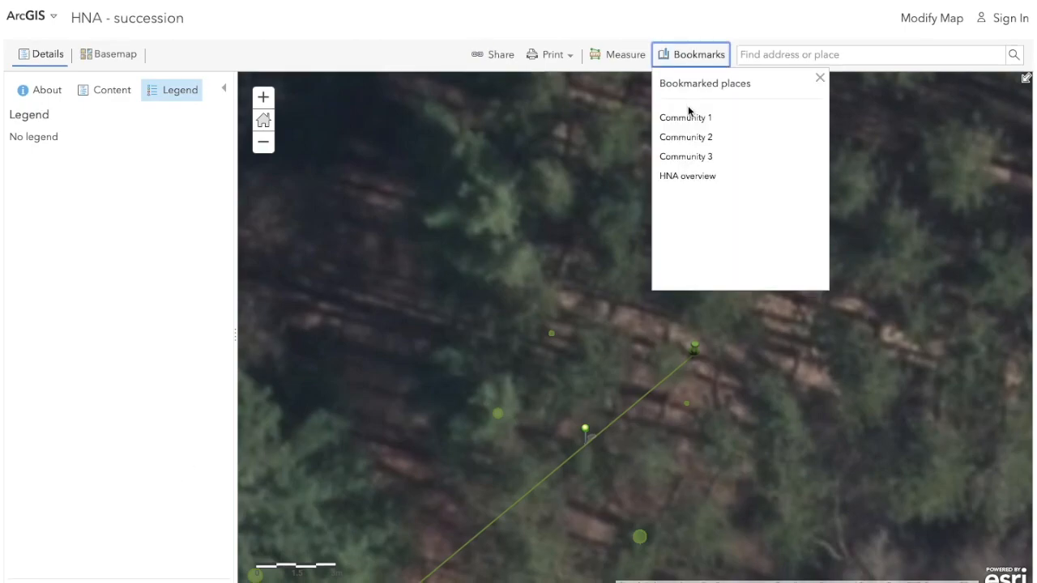
mouse_move(687, 156)
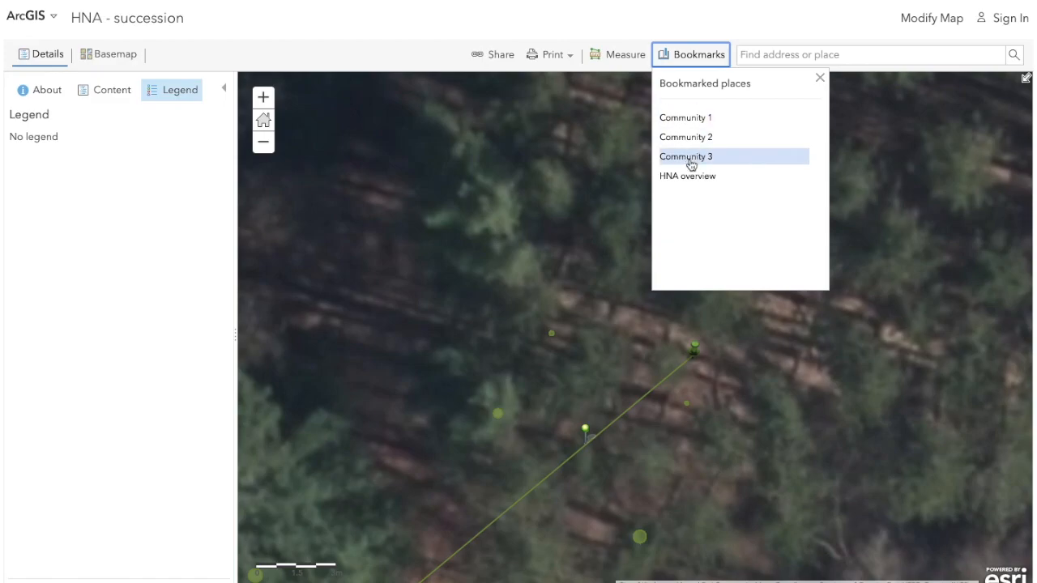
mouse_move(732, 177)
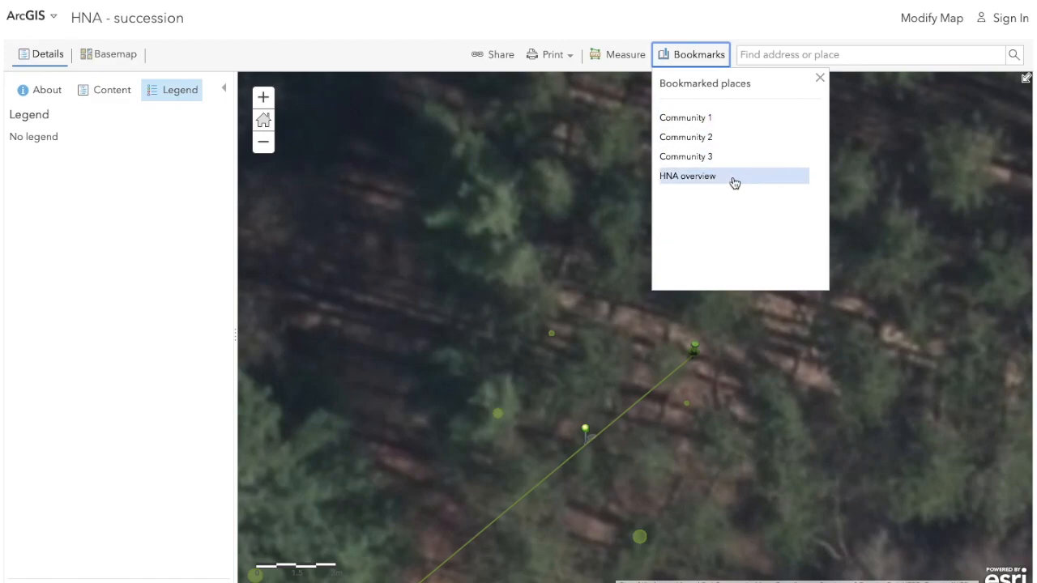
click(687, 175)
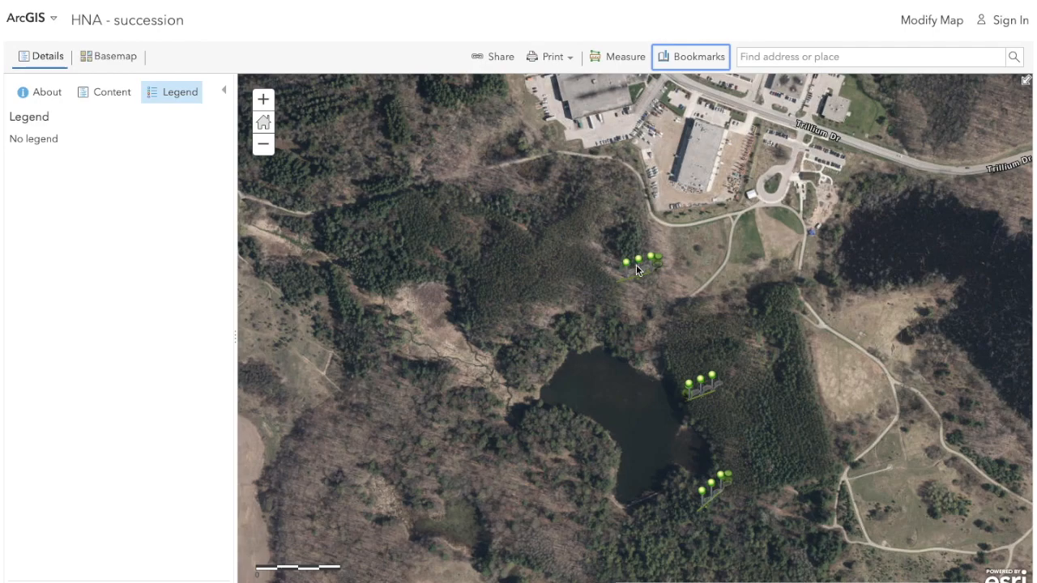
mouse_move(719, 499)
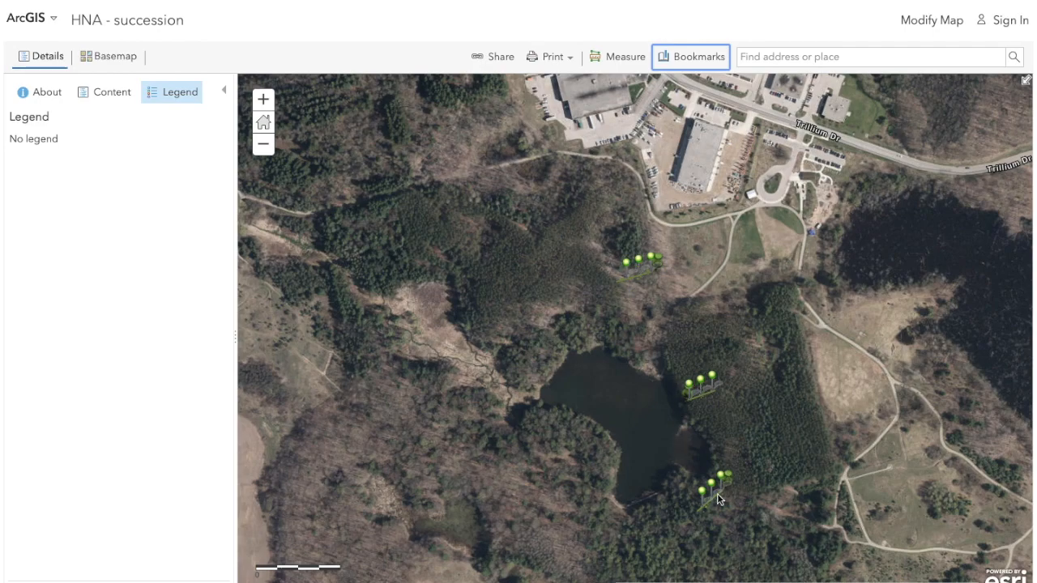
Recentre the overview on the sites and close in on a leafless deciduous transect.
drag(713, 499, 606, 332)
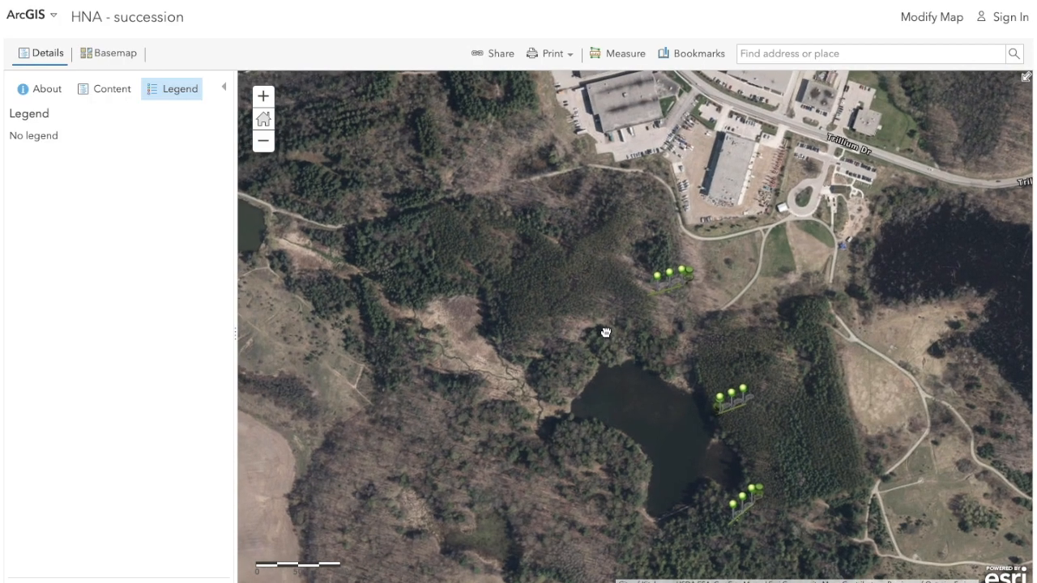
drag(606, 332, 527, 333)
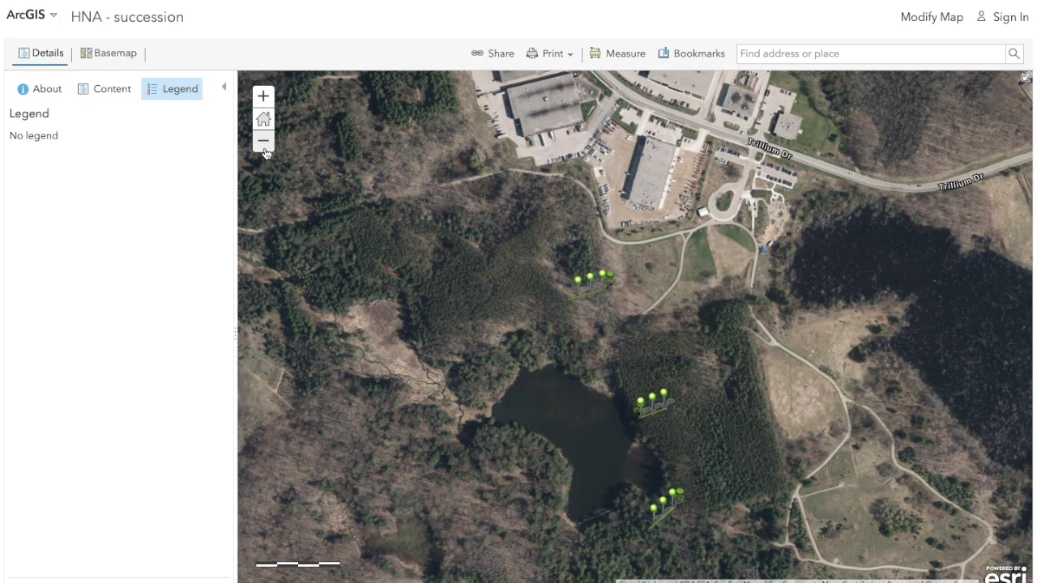
click(262, 141)
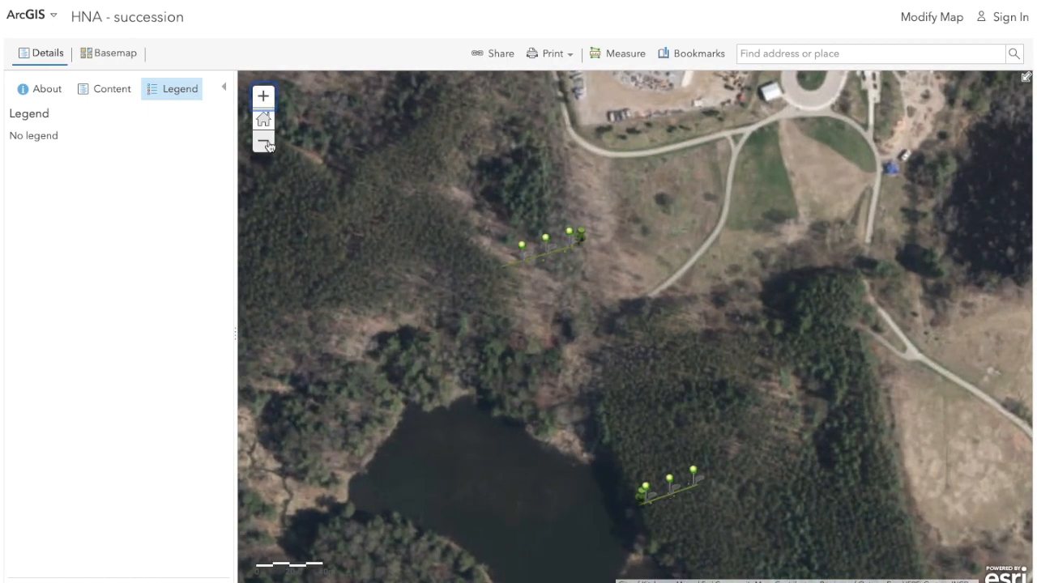
click(262, 142)
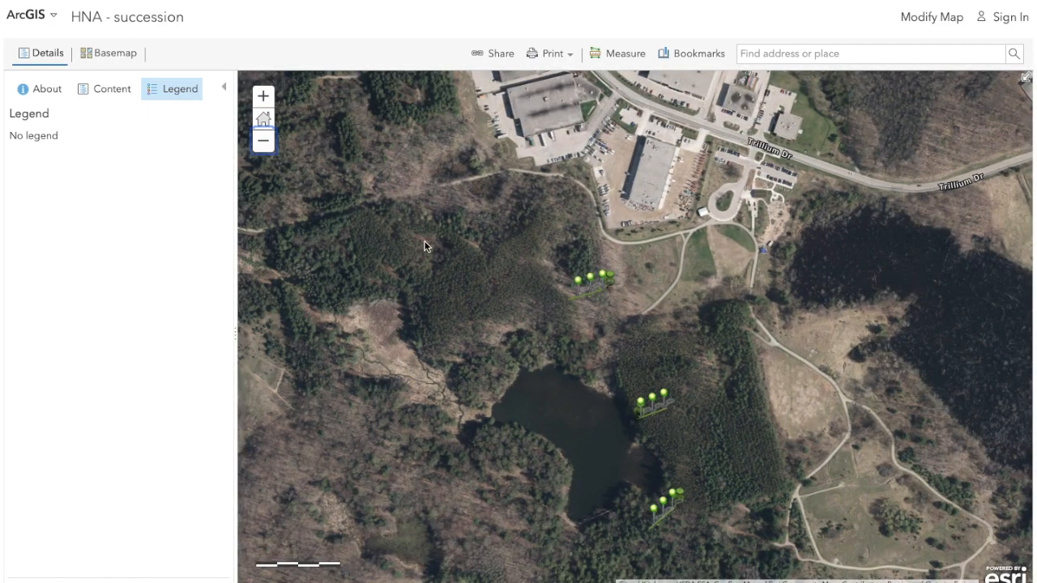
click(692, 52)
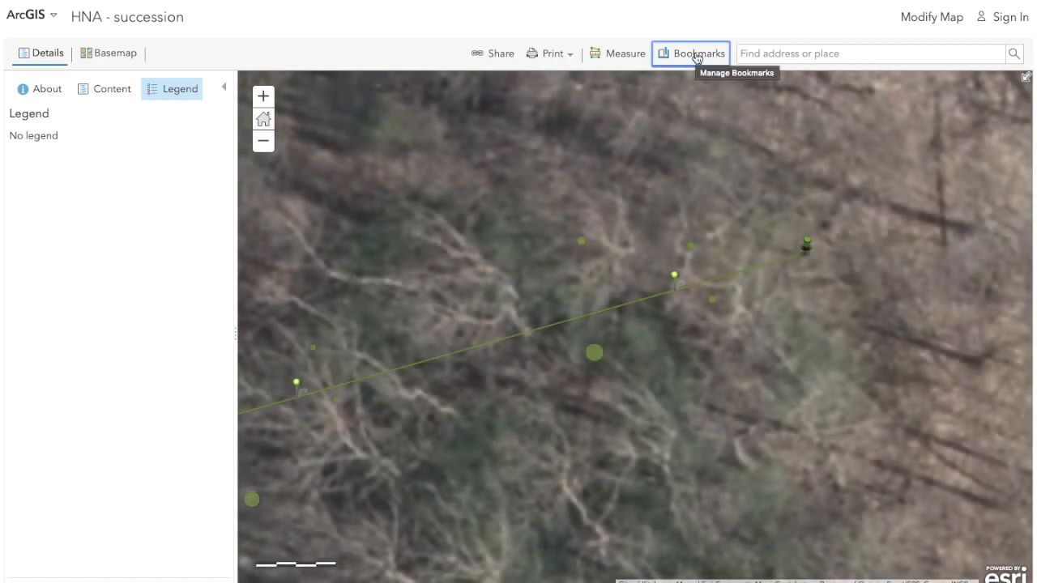
Visit the Community 2 bookmark, then settle on the Community 3 conifer transect.
click(690, 54)
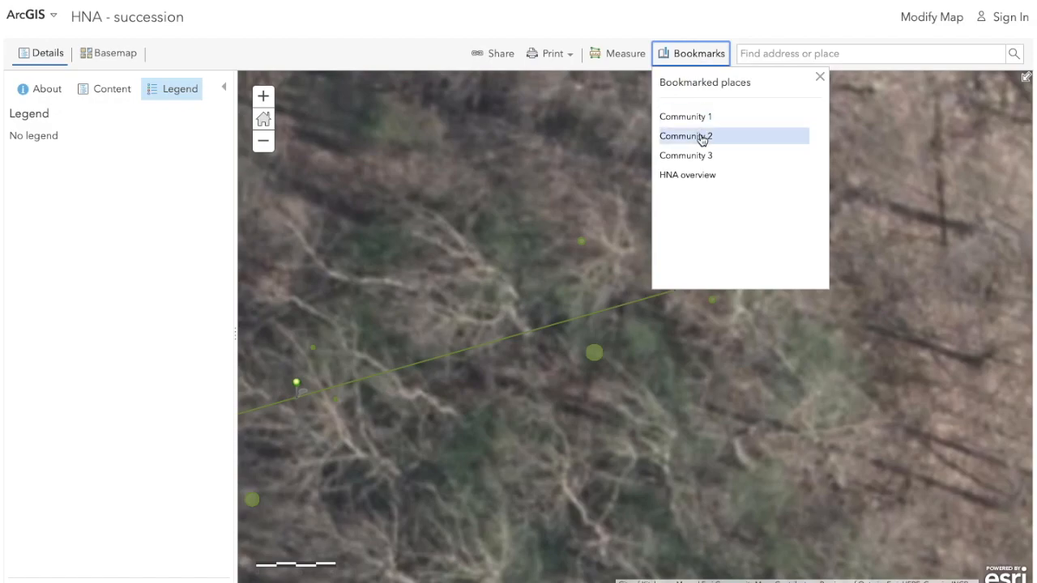
click(685, 136)
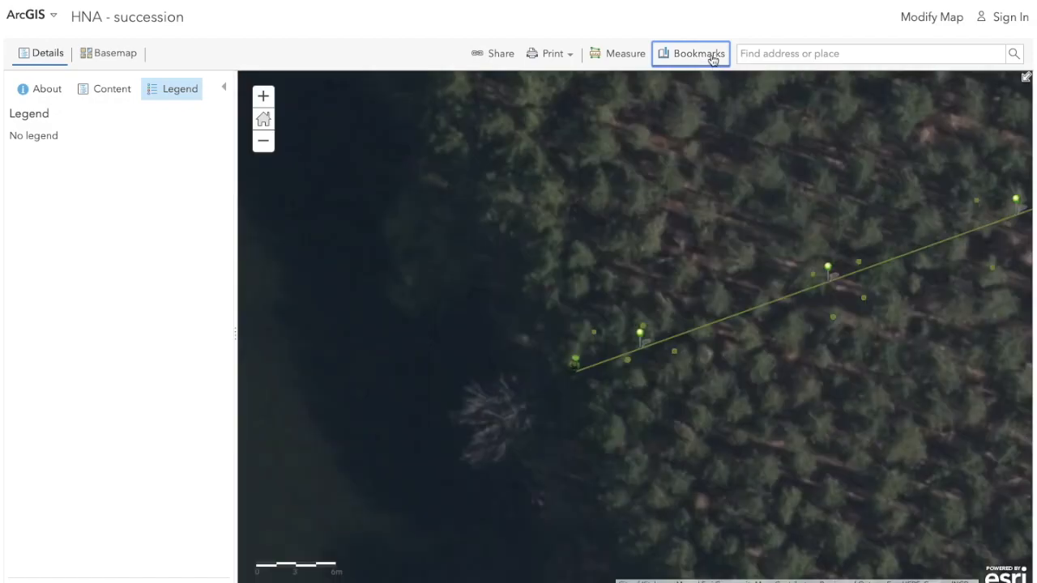
click(696, 54)
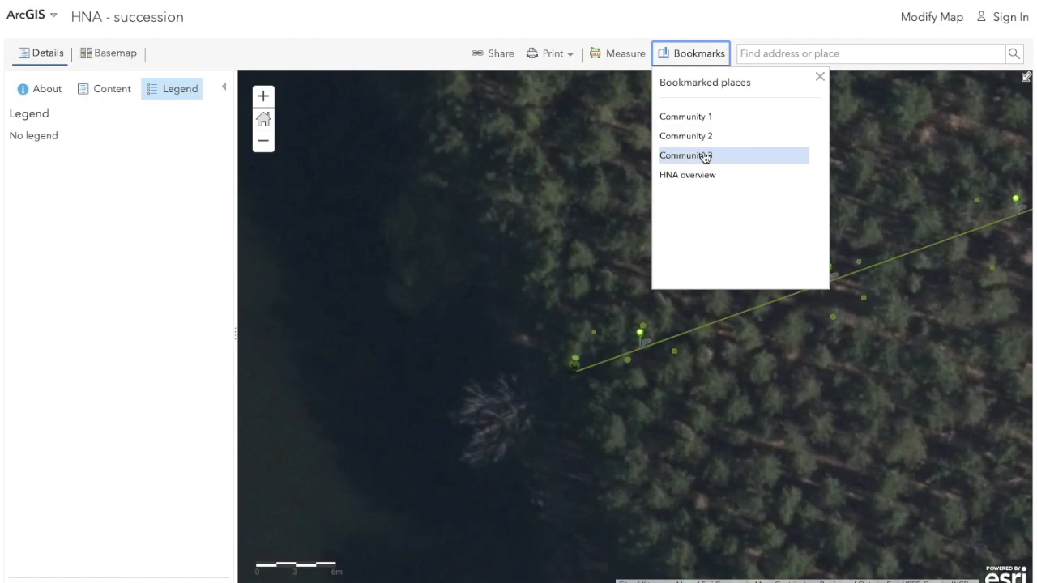
click(686, 155)
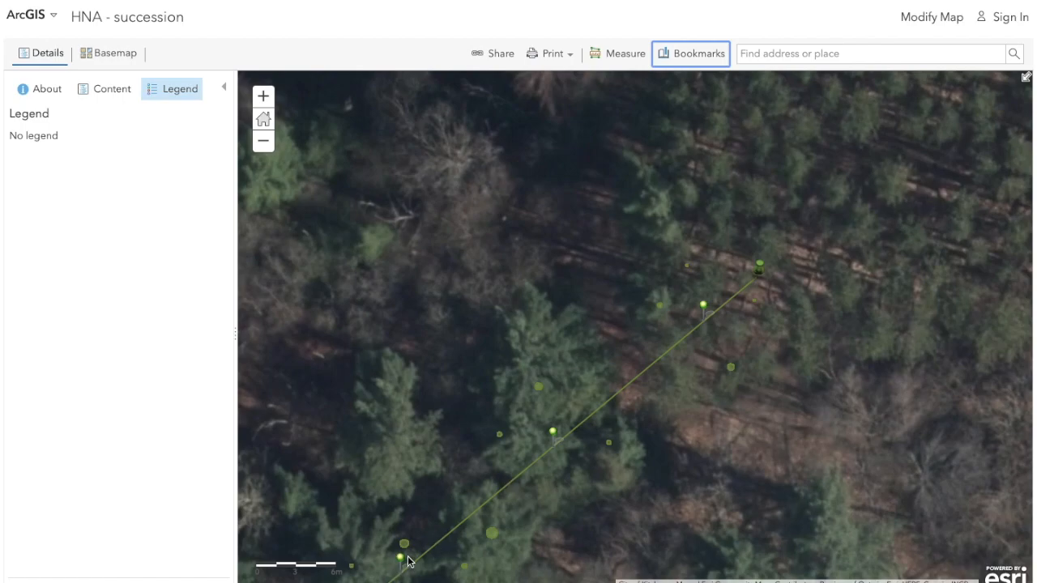
mouse_move(703, 314)
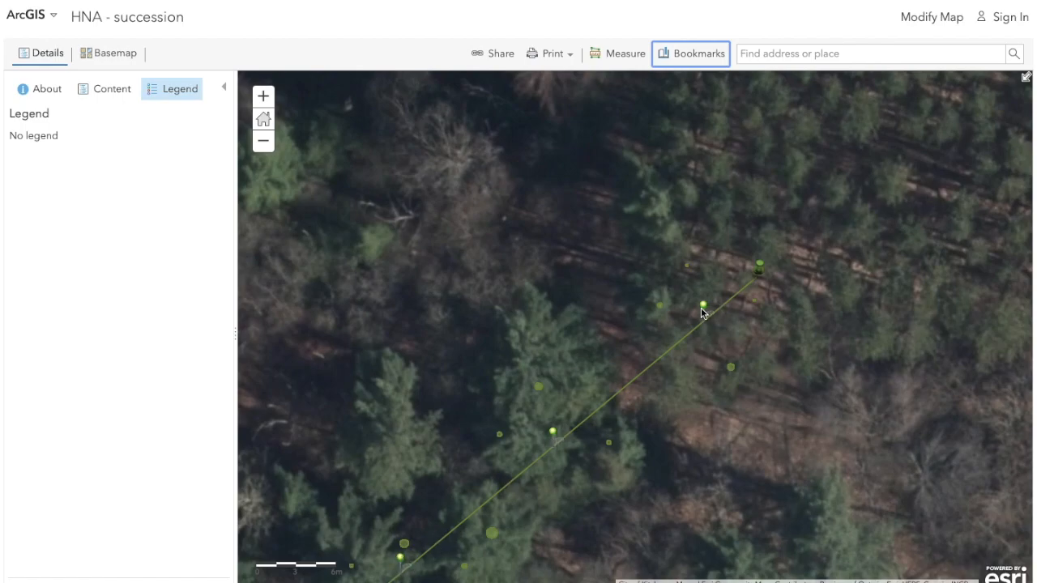
mouse_move(745, 324)
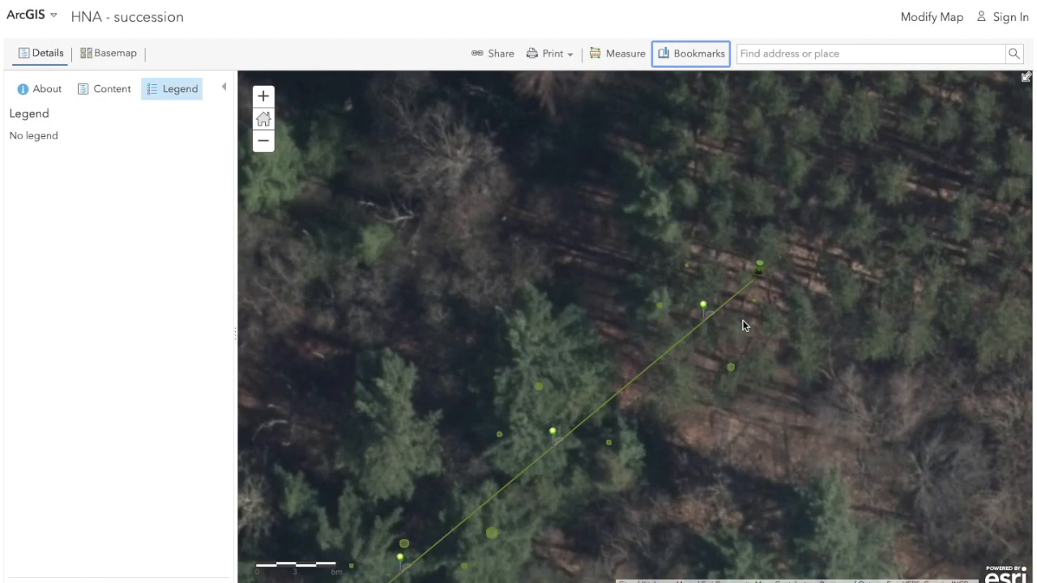
click(263, 96)
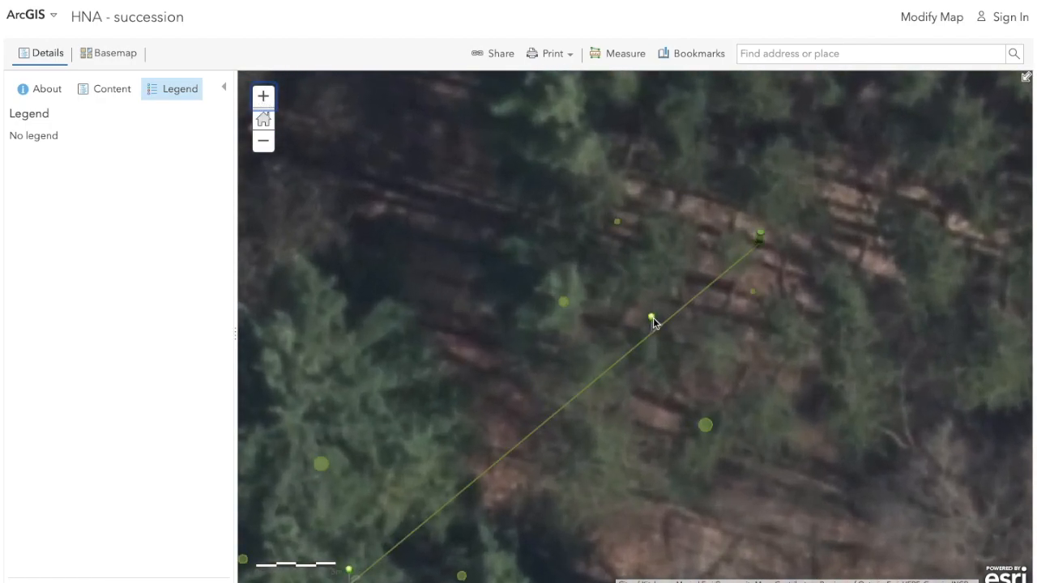
mouse_move(264, 95)
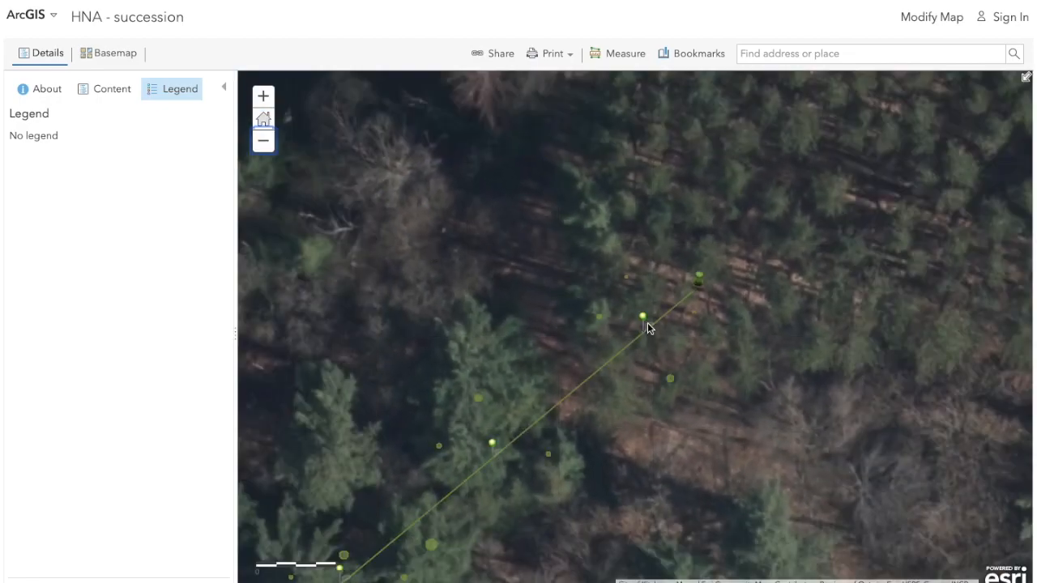
click(641, 316)
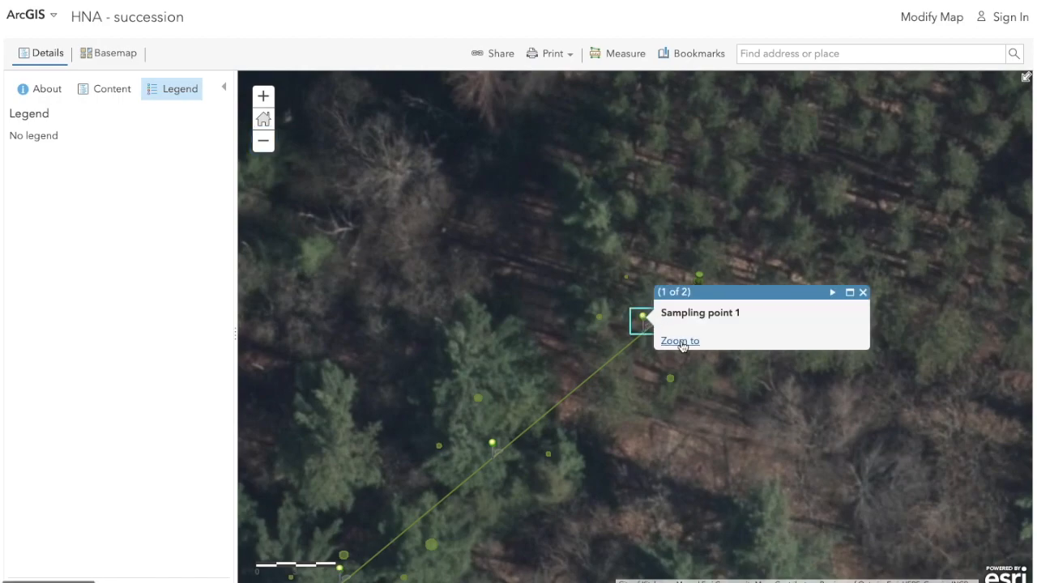
click(679, 340)
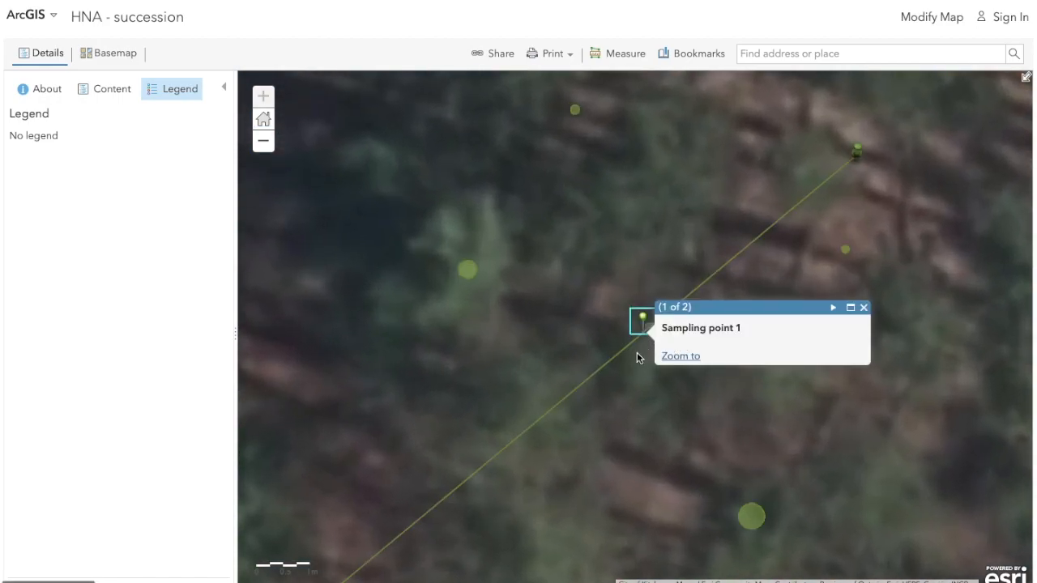
click(863, 308)
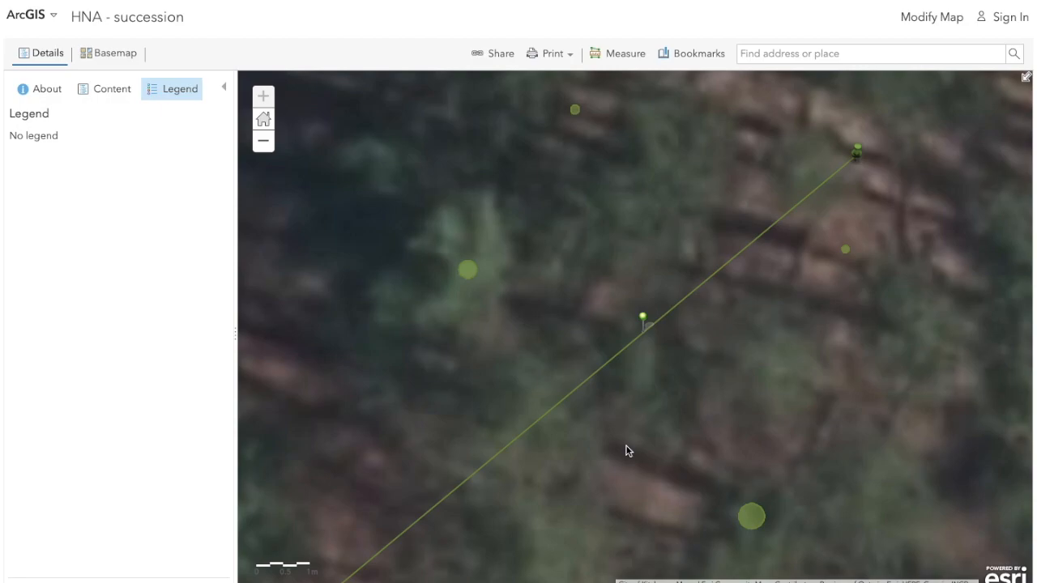
mouse_move(830, 237)
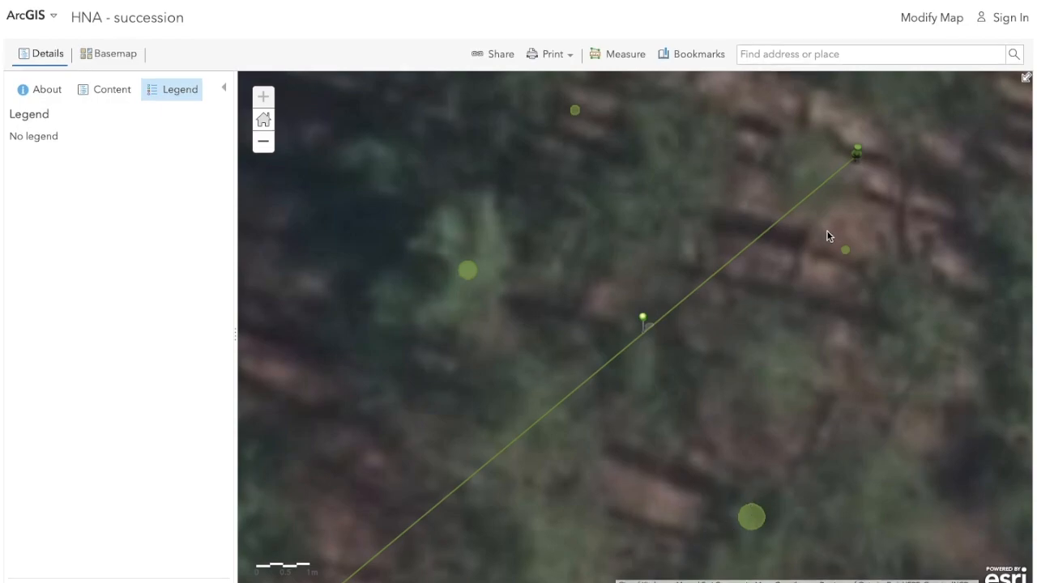
mouse_move(768, 360)
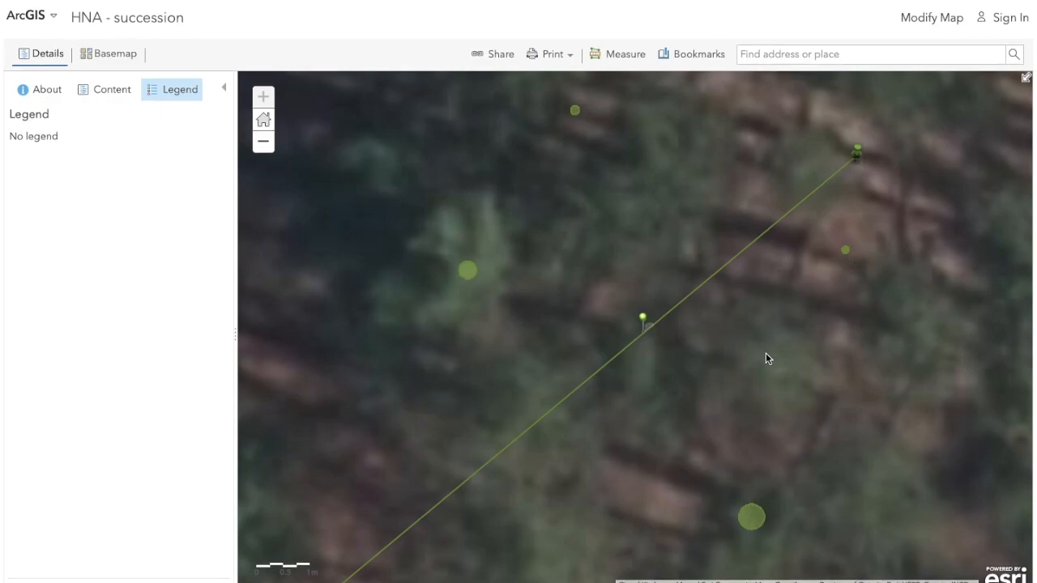
mouse_move(525, 275)
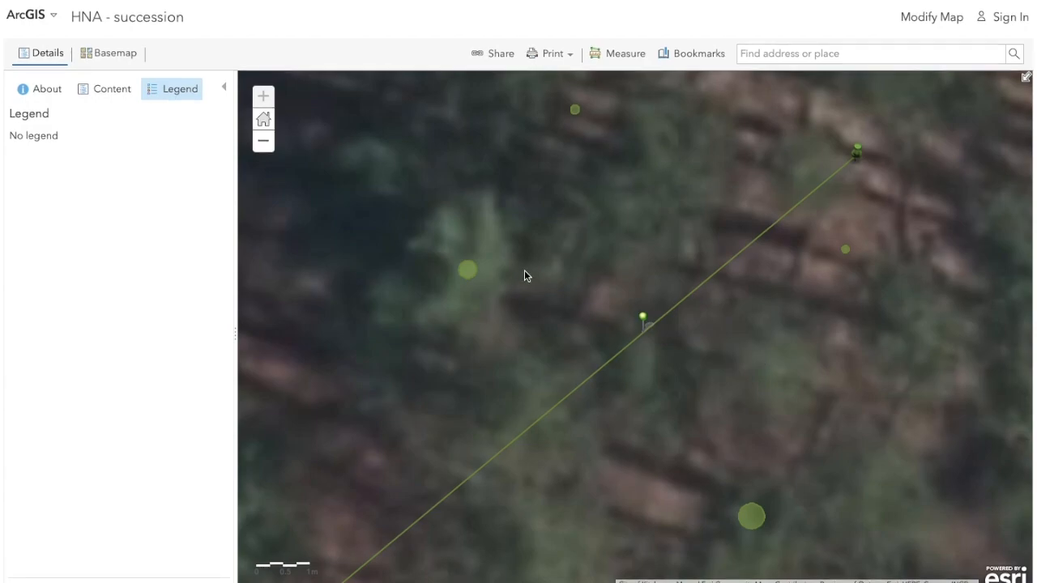
click(466, 268)
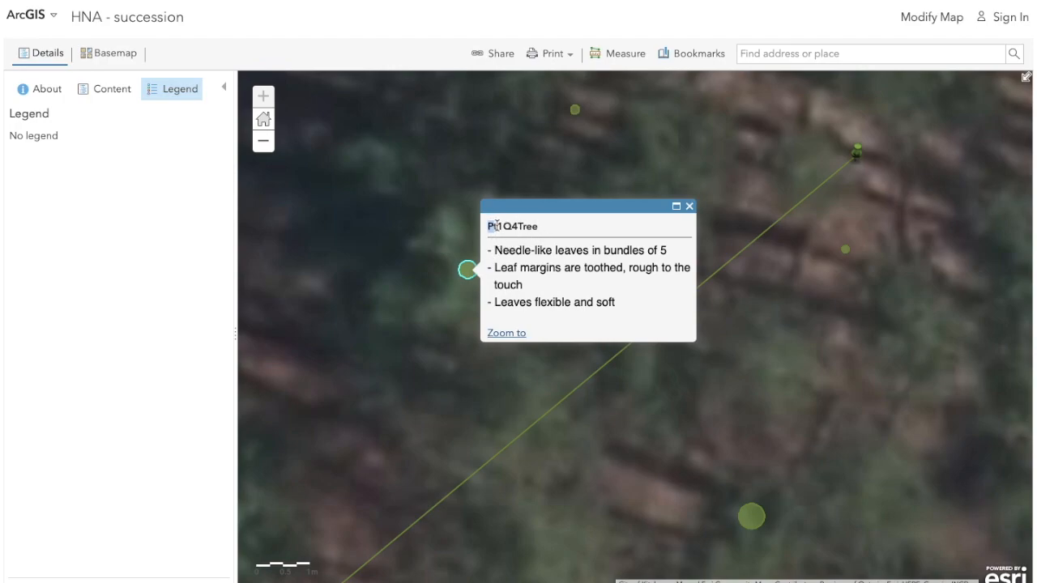
click(690, 204)
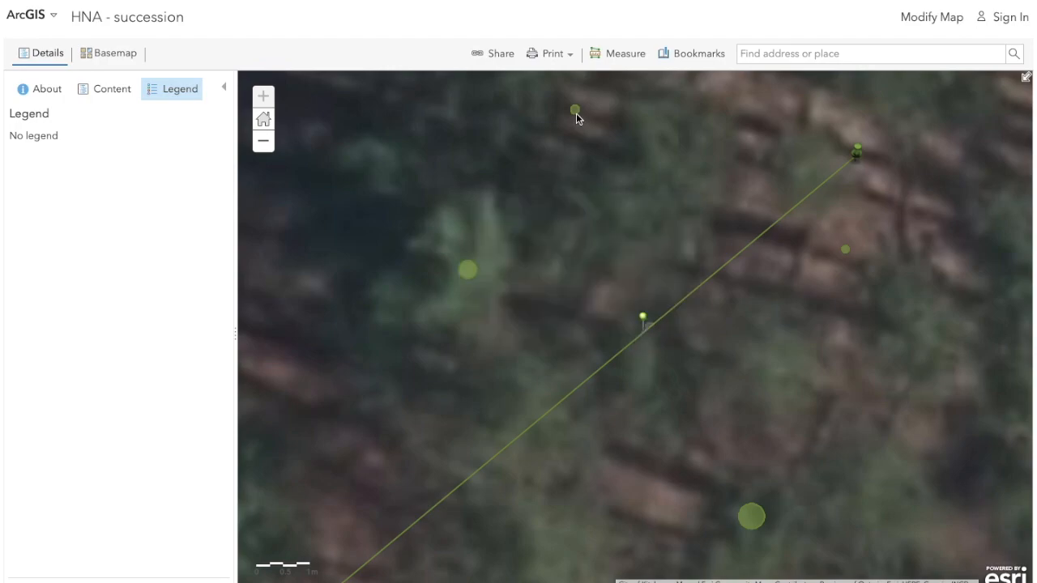
click(575, 110)
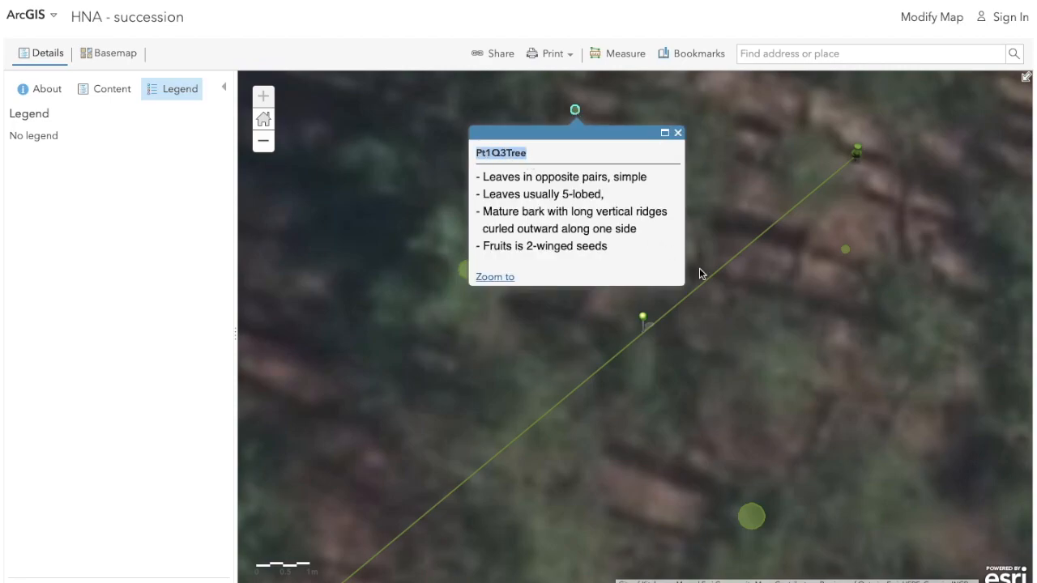
mouse_move(623, 376)
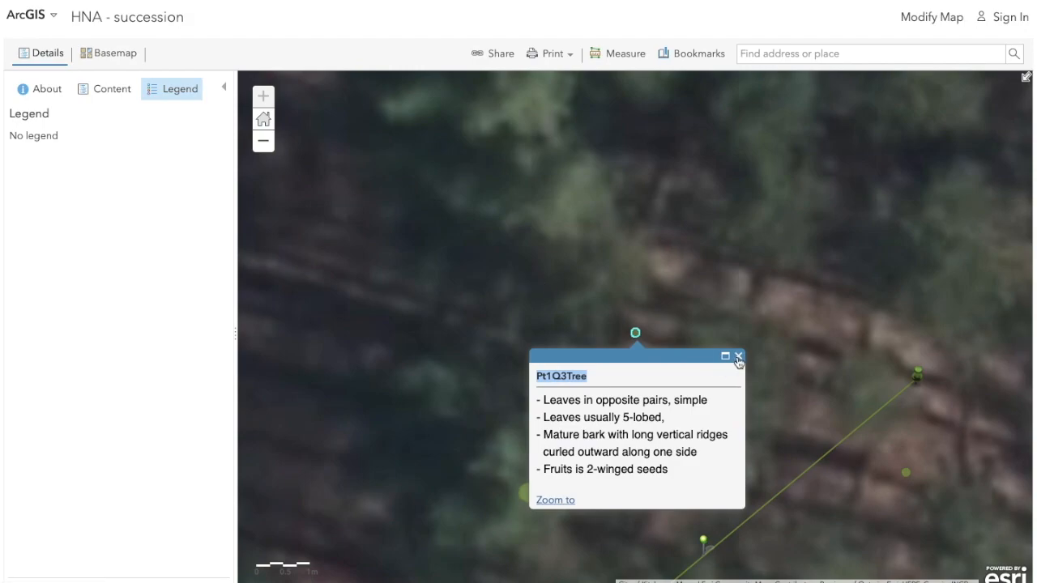
click(736, 356)
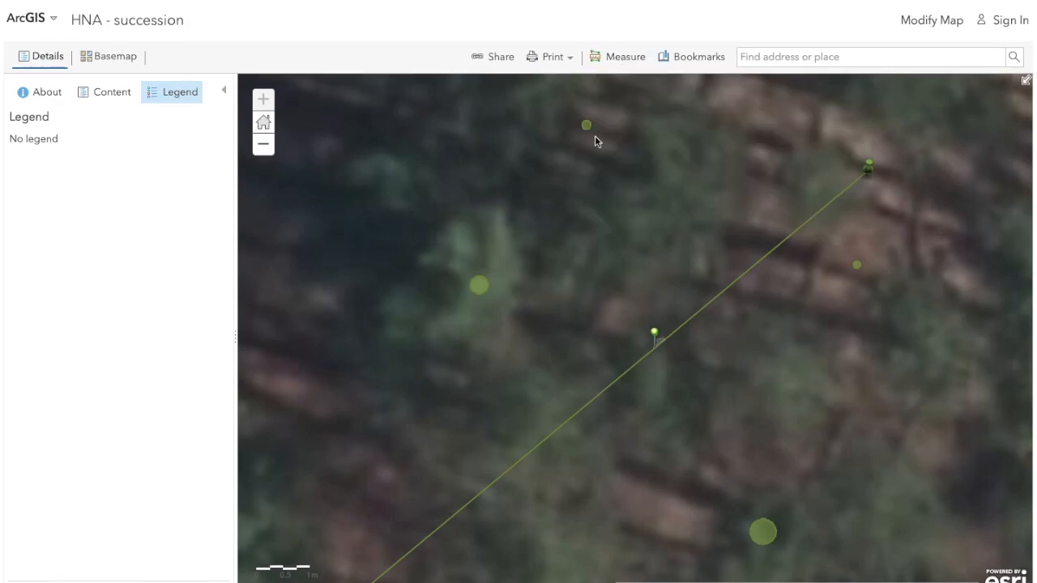
mouse_move(332, 112)
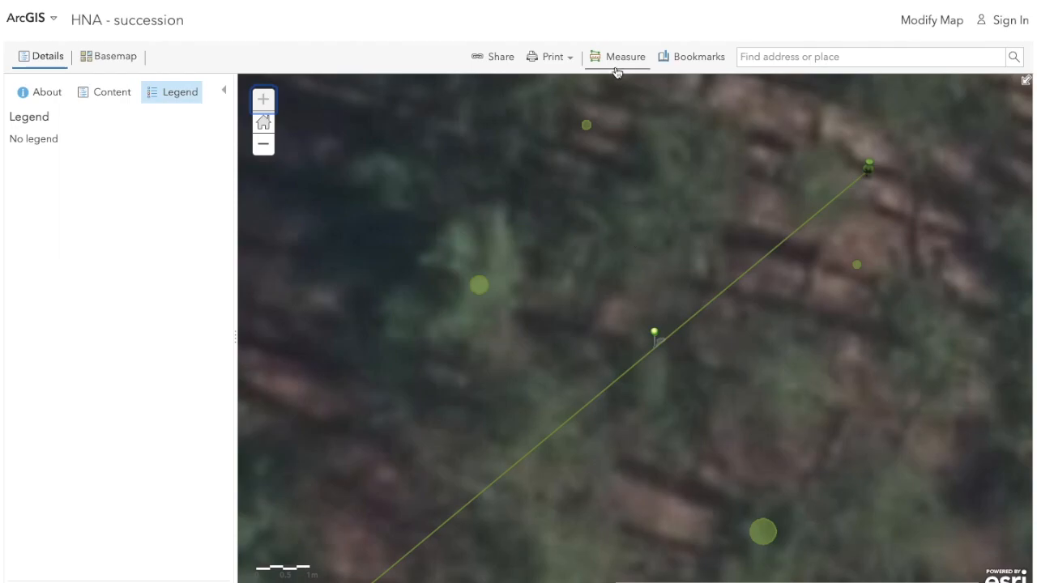
mouse_move(625, 57)
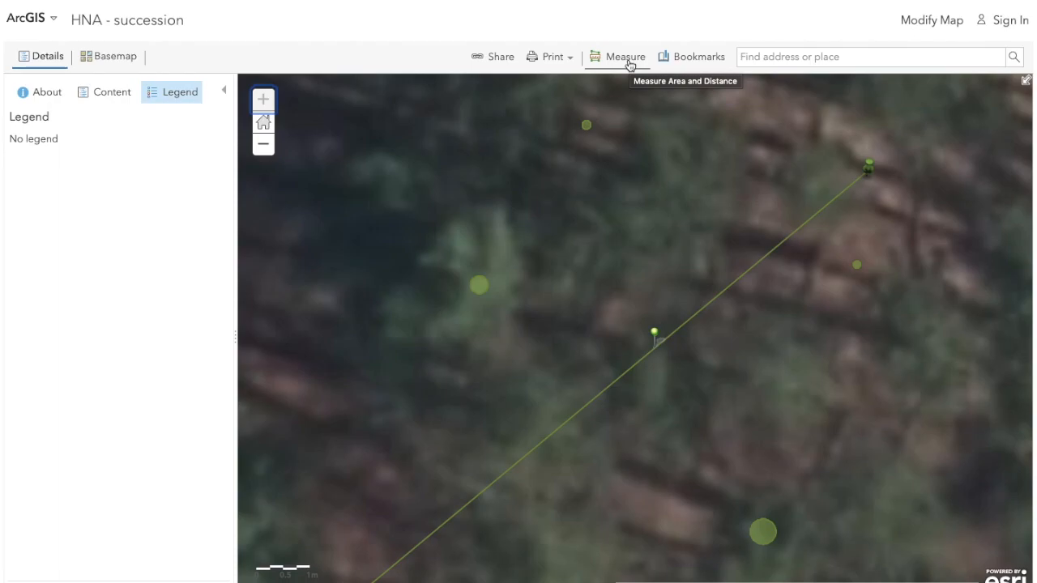
Start a Distance measurement with units set to Meters.
click(623, 56)
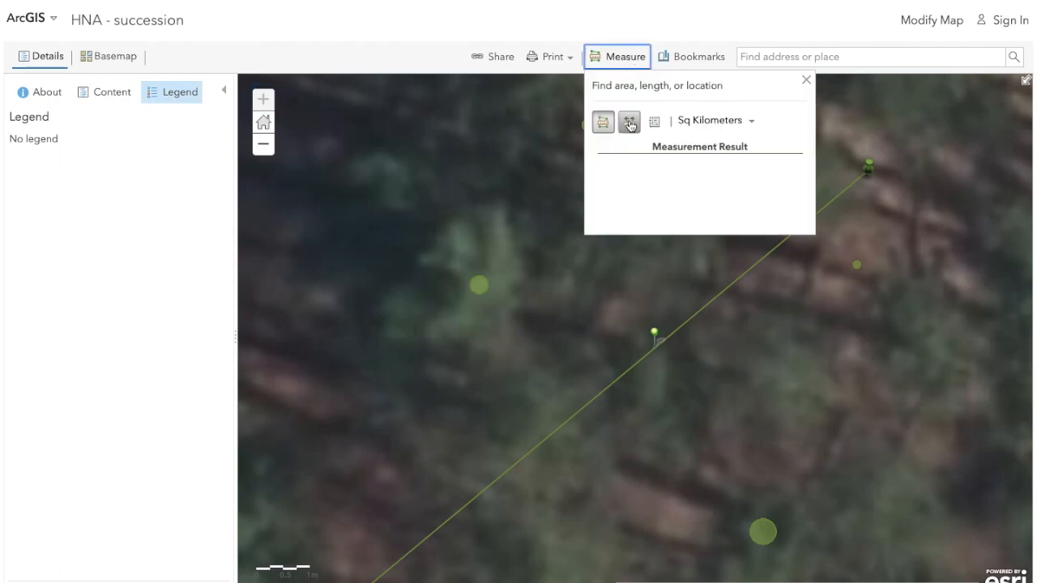
click(628, 121)
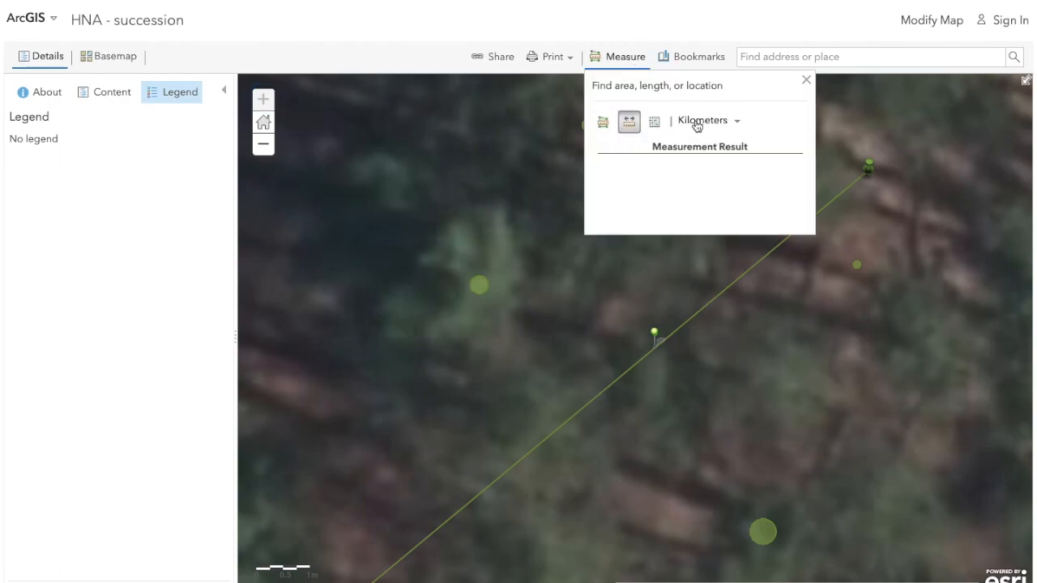
click(707, 120)
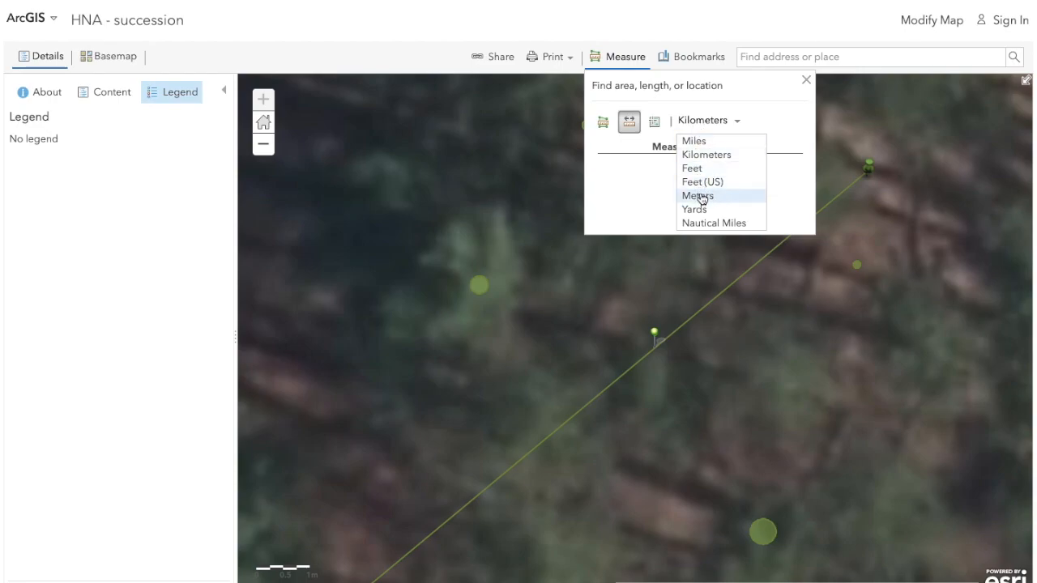
click(698, 195)
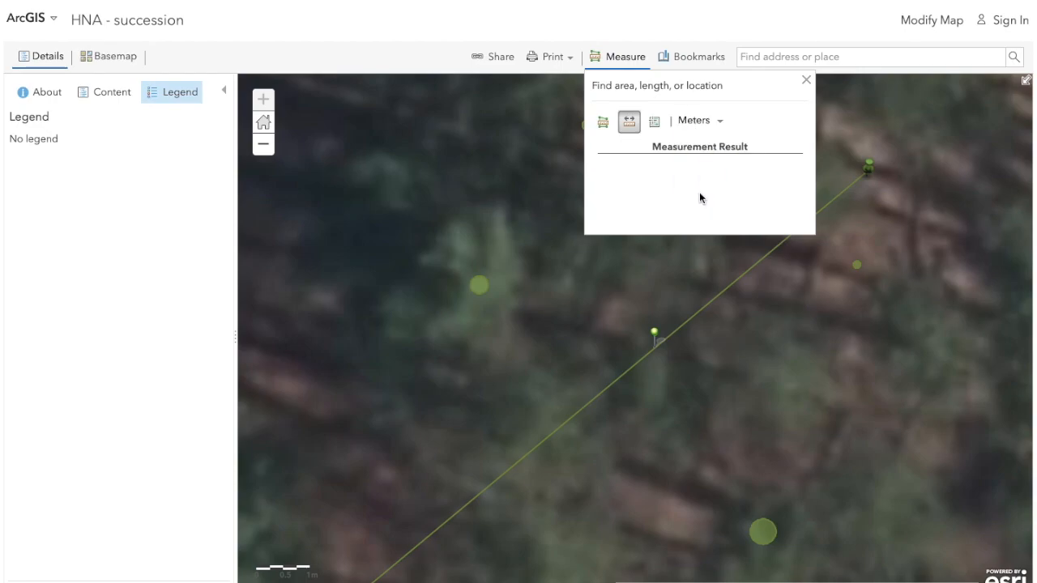
mouse_move(656, 350)
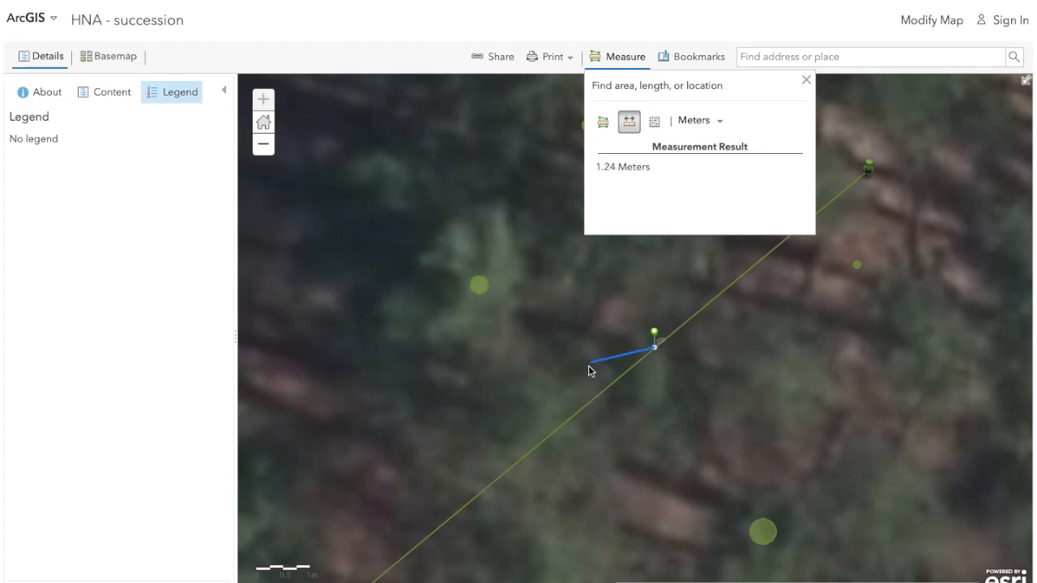
Measure 3.51 meters from the sampling point to the nearby tree.
click(501, 293)
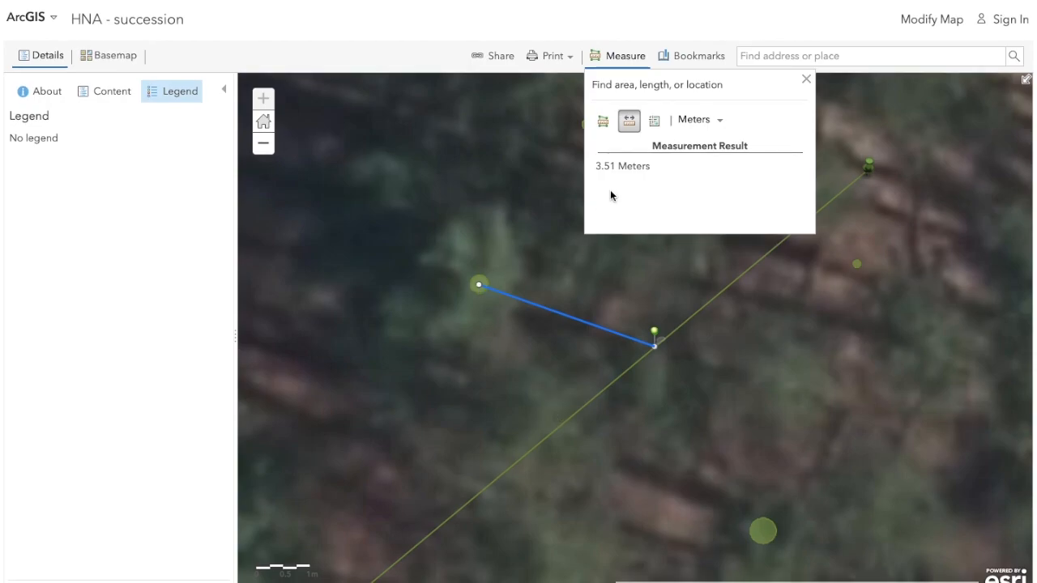
double_click(622, 165)
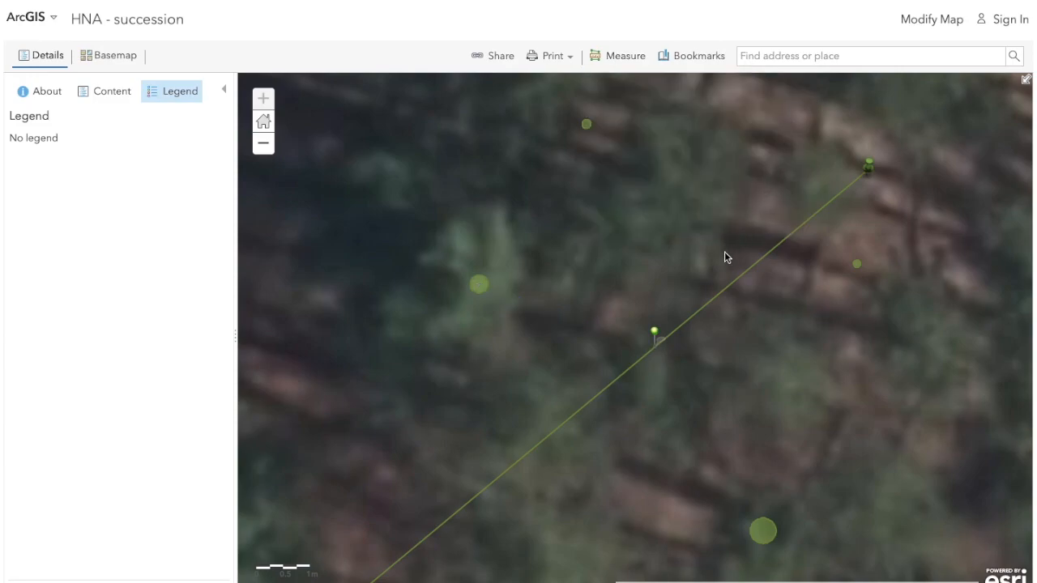
mouse_move(618, 55)
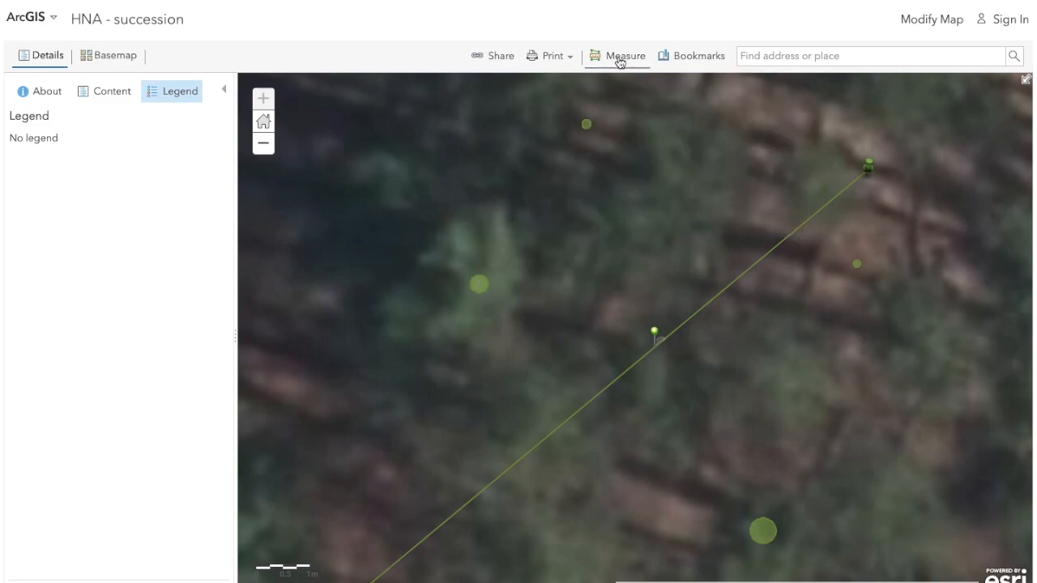
Measure 0.5 meters across the large bottom tree circle as its diameter.
click(624, 55)
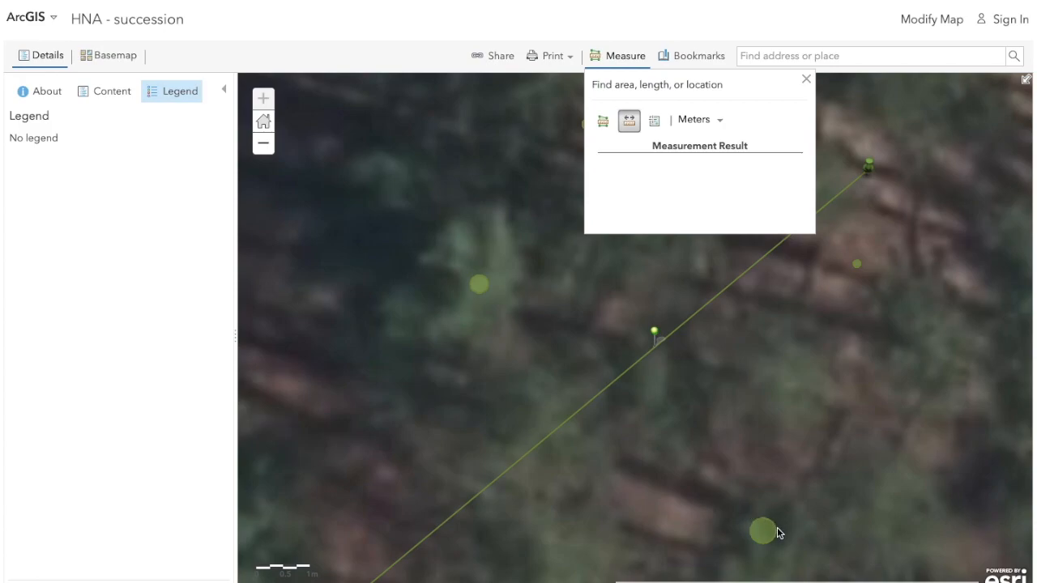
click(761, 532)
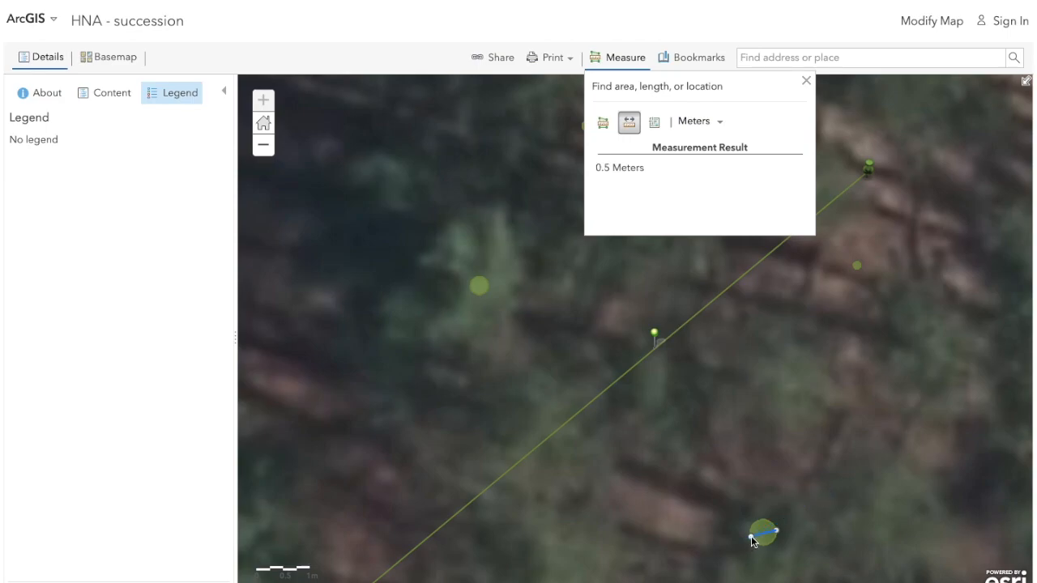
mouse_move(738, 188)
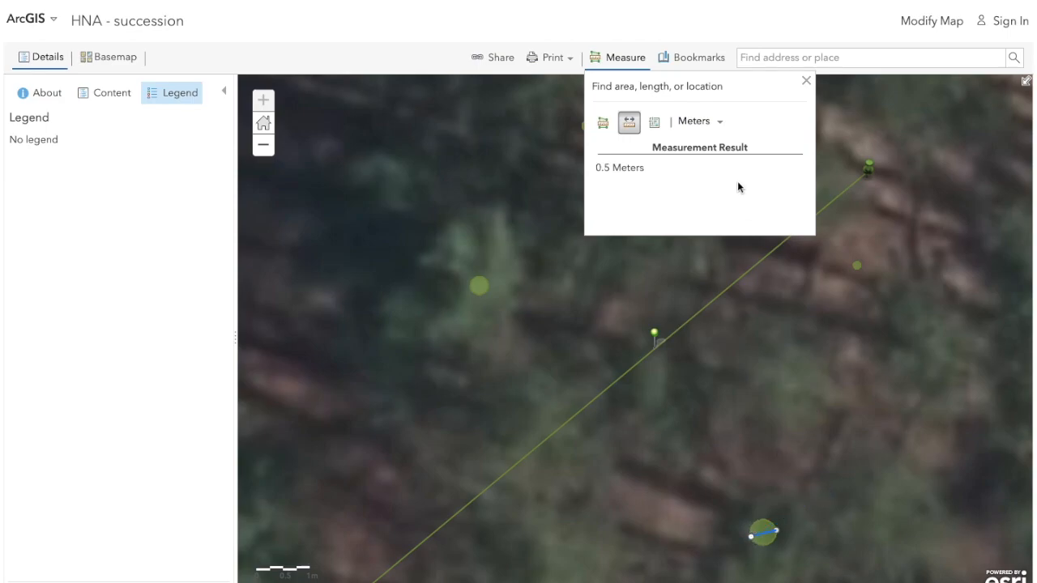
double_click(619, 167)
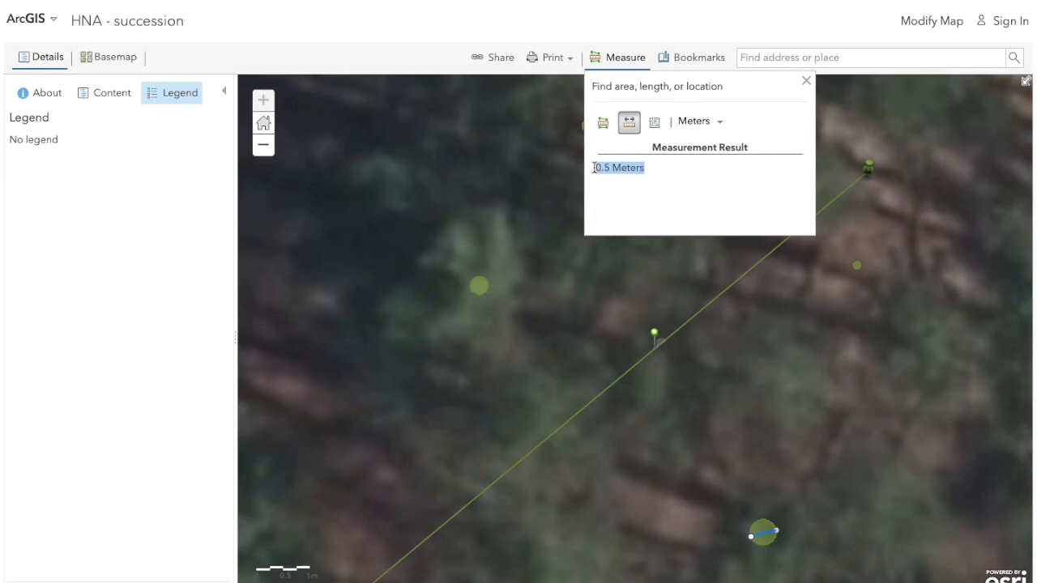